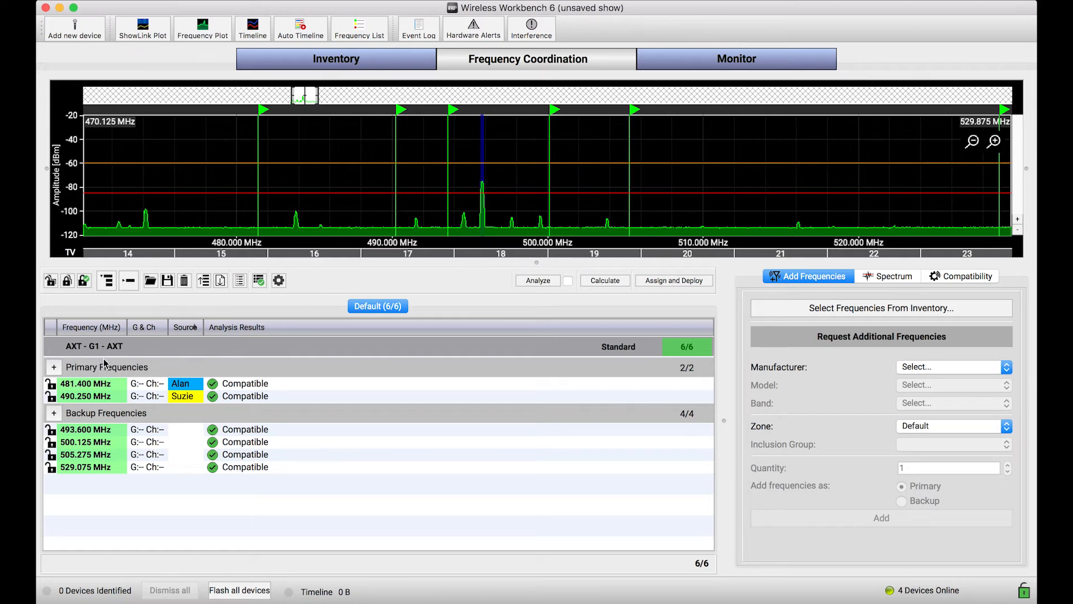
mouse_move(127, 457)
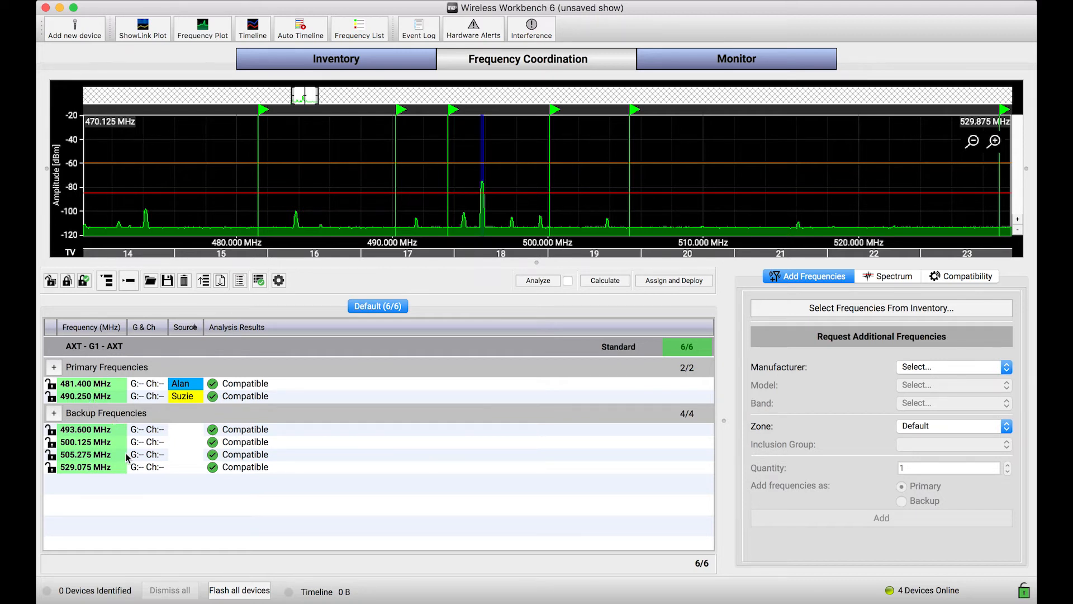
click(359, 28)
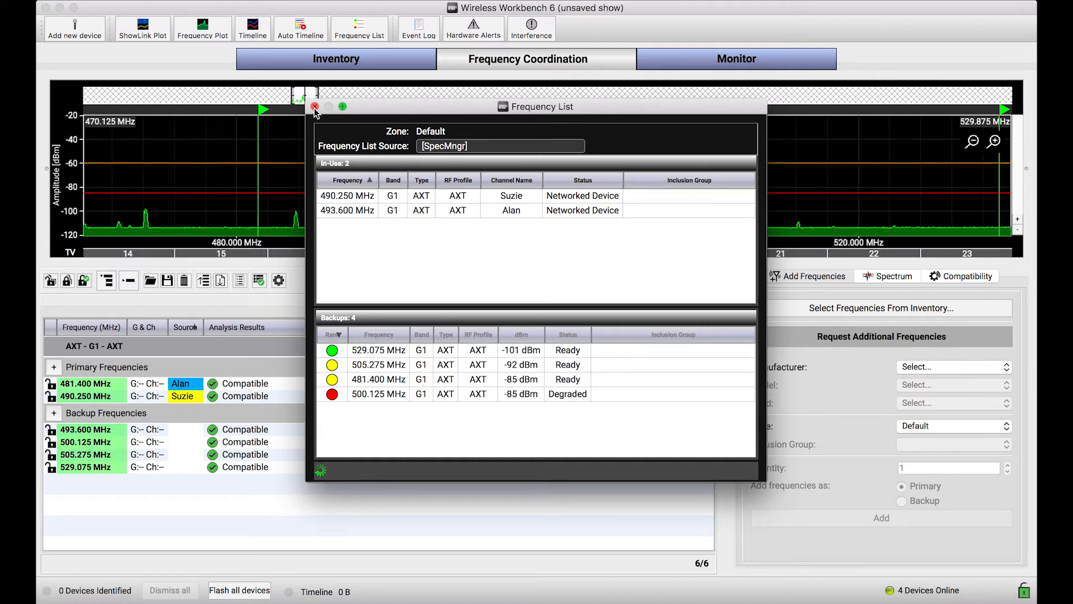
click(314, 106)
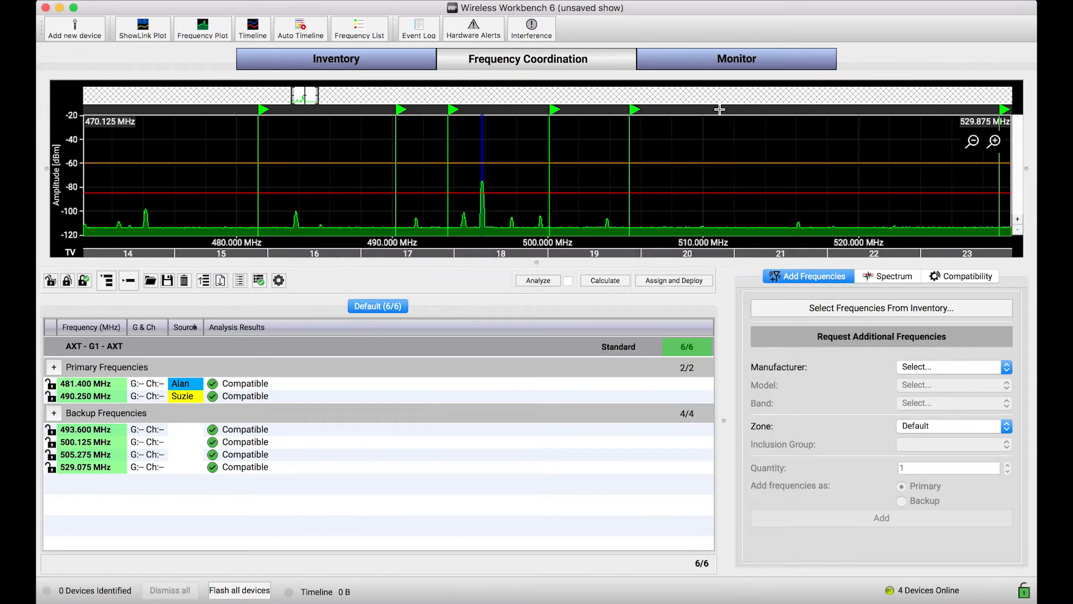
click(736, 59)
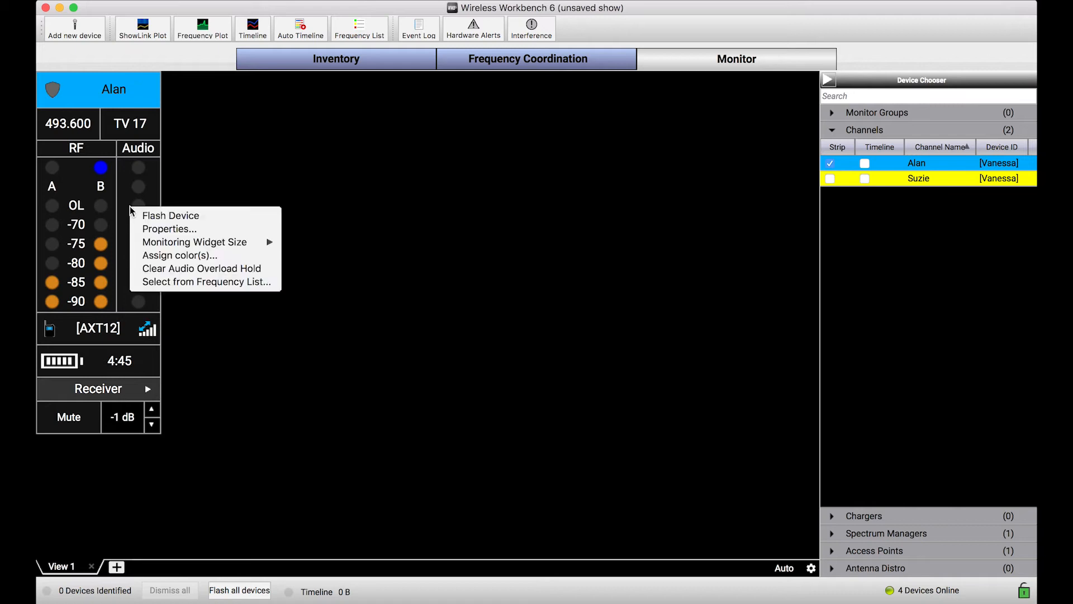
mouse_move(194, 242)
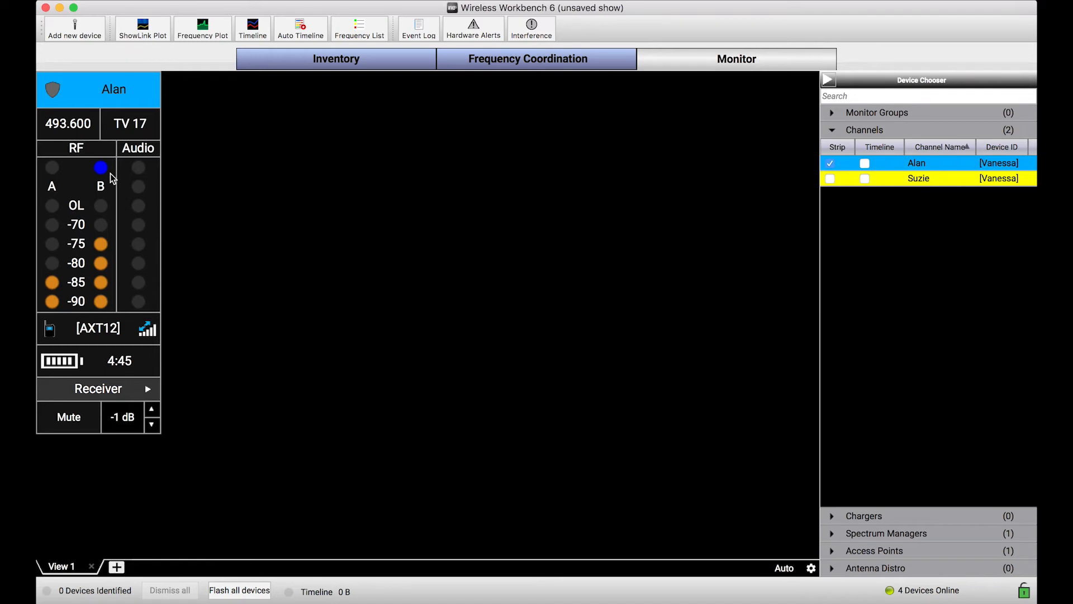
right_click(110, 177)
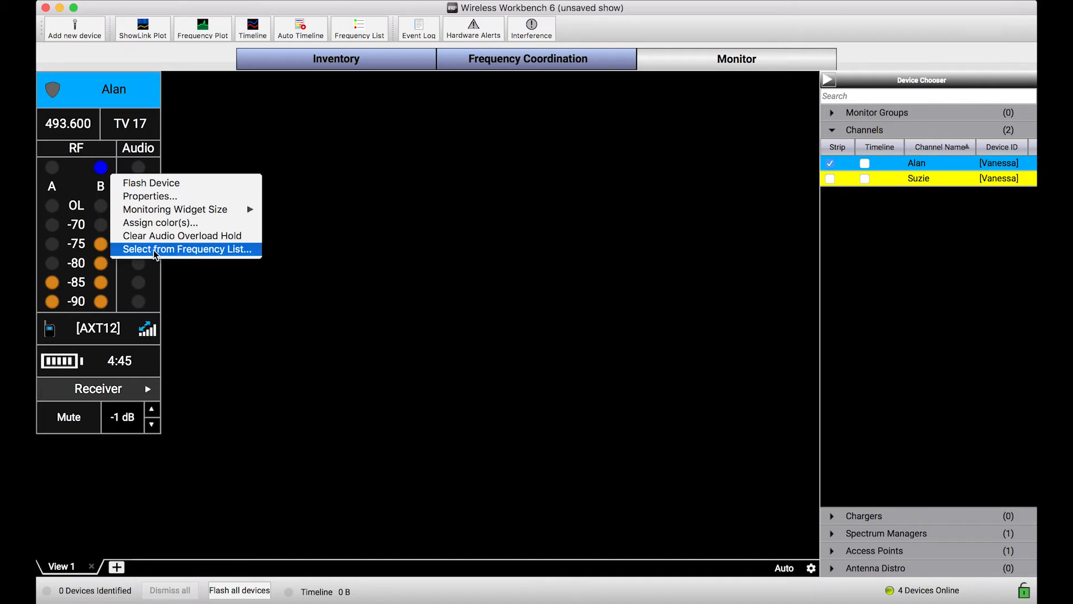
mouse_move(244, 253)
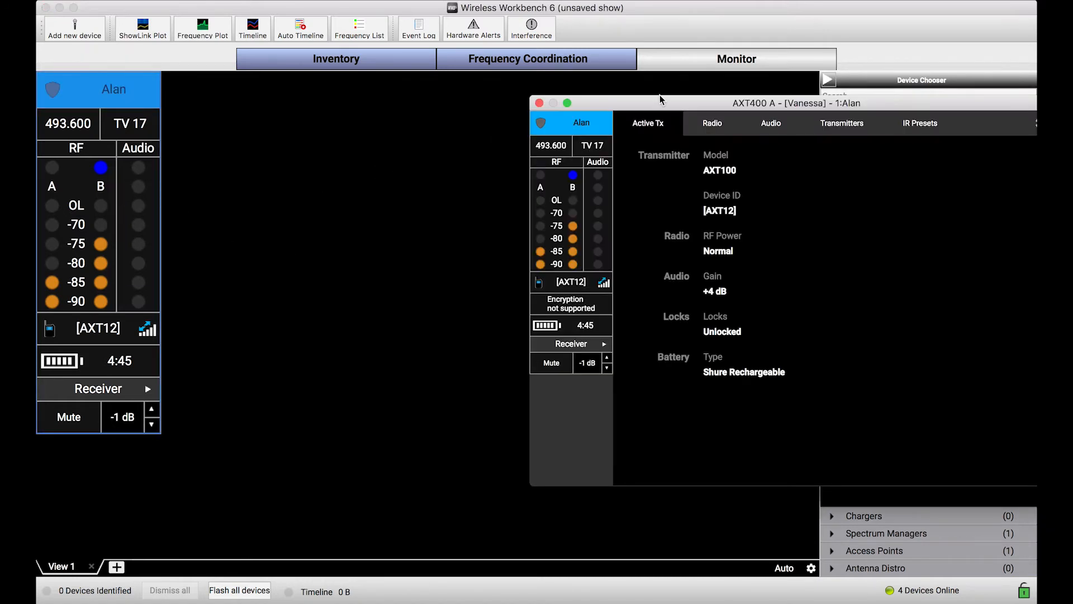
drag(661, 103, 351, 97)
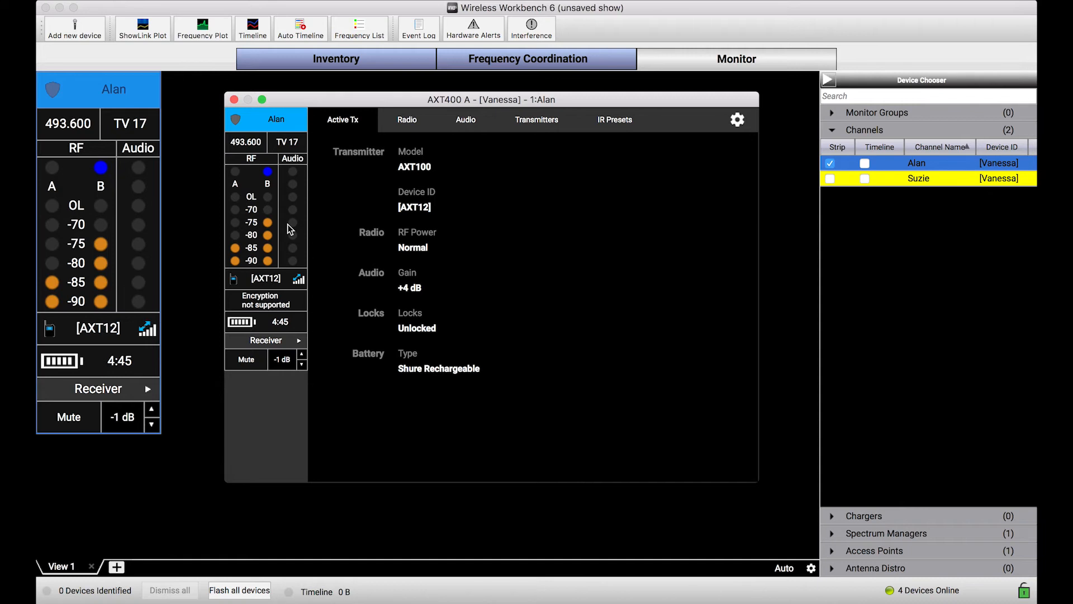
mouse_move(393, 161)
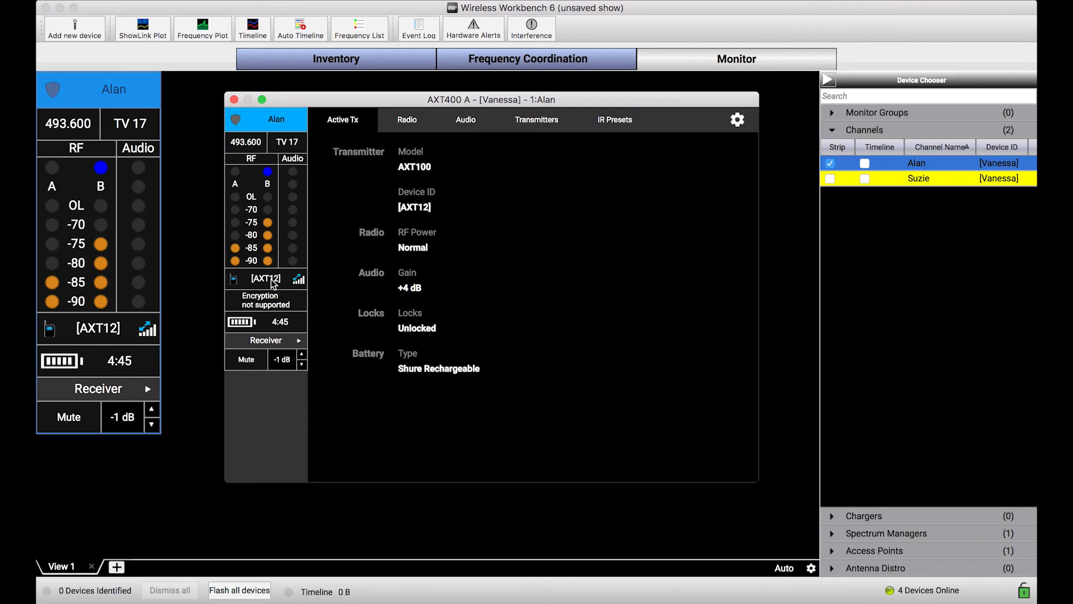
mouse_move(265, 297)
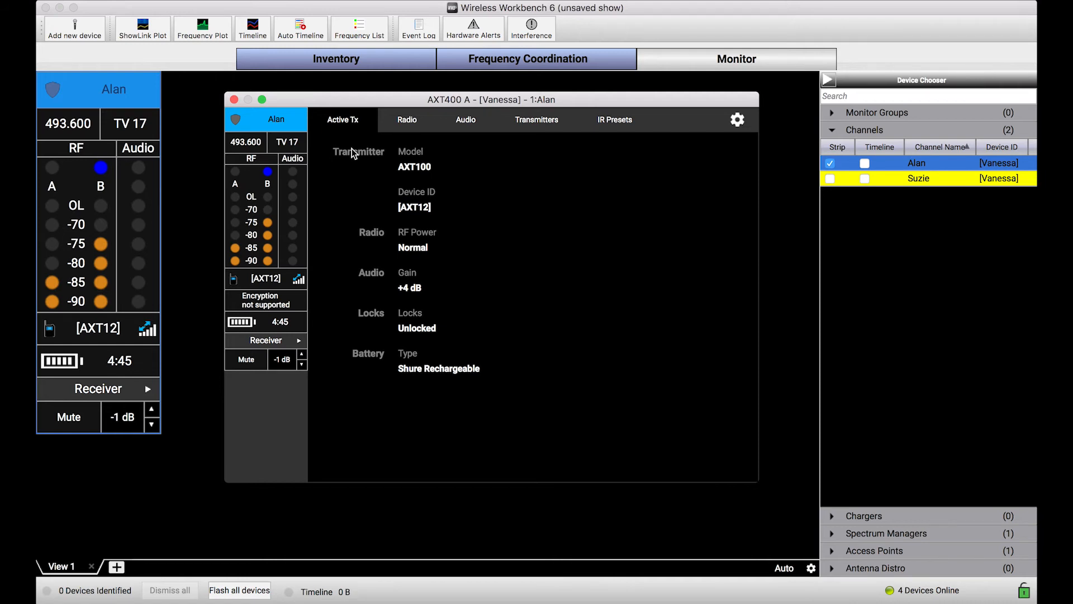
Show Alan's radio settings: 493.600 MHz, TV 17, interference avoidance set to Prompt.
click(407, 119)
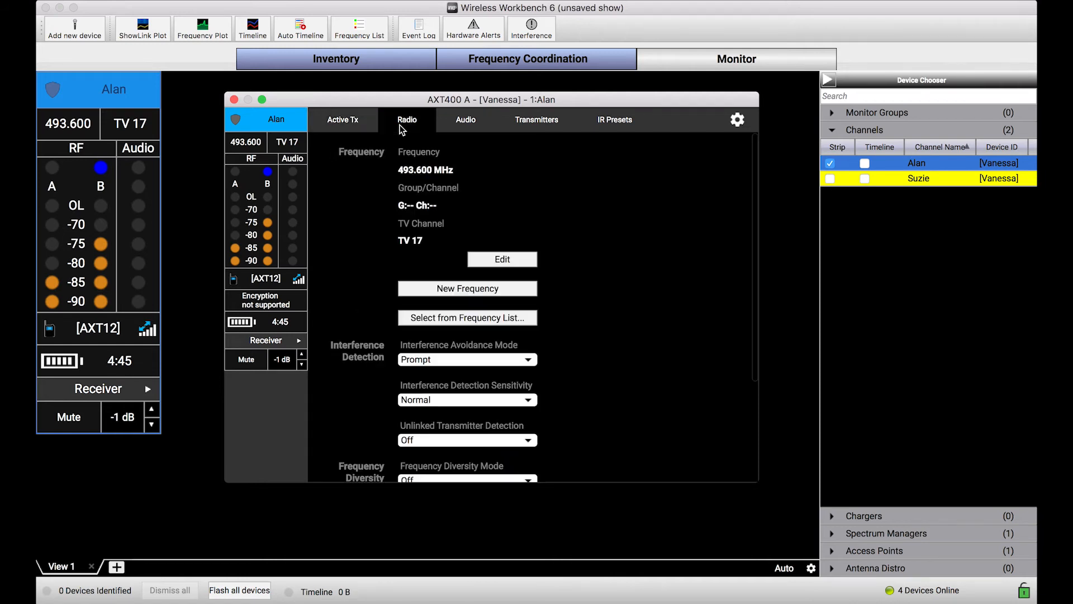
mouse_move(463, 253)
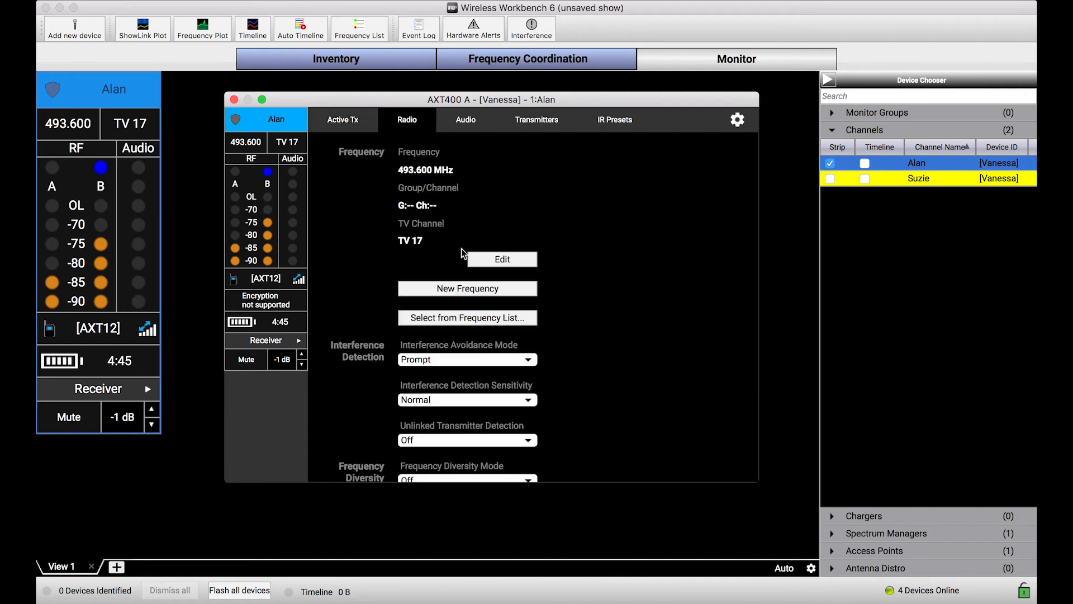
mouse_move(468, 204)
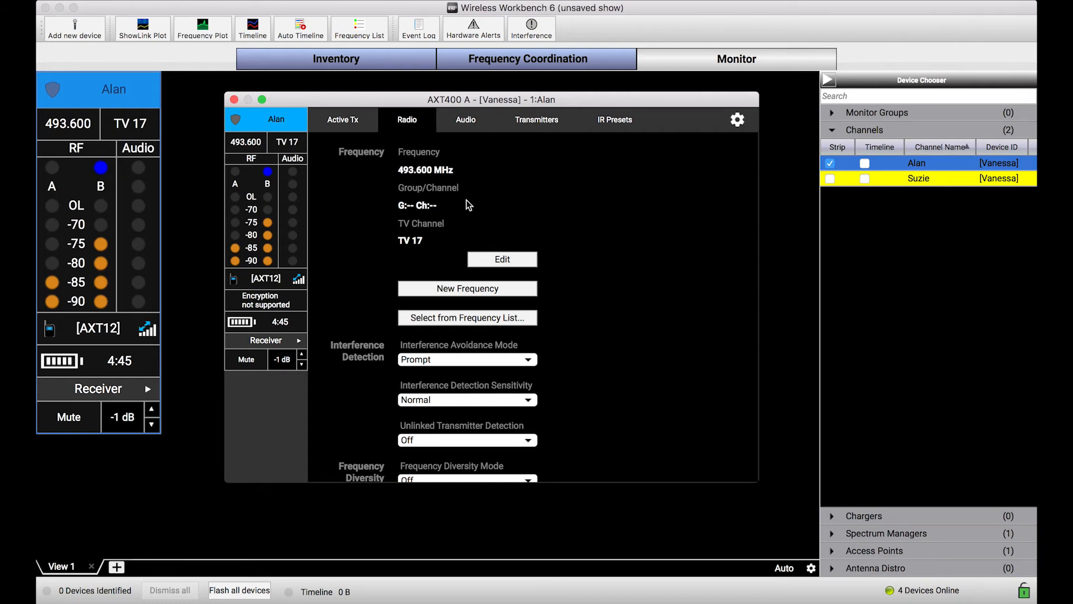
mouse_move(491, 297)
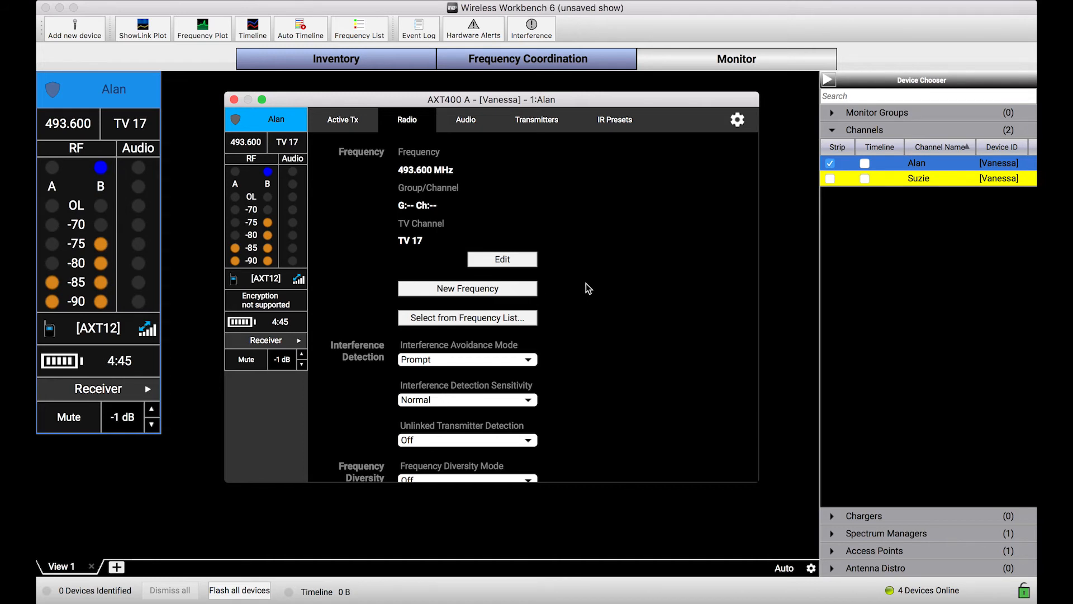
mouse_move(484, 292)
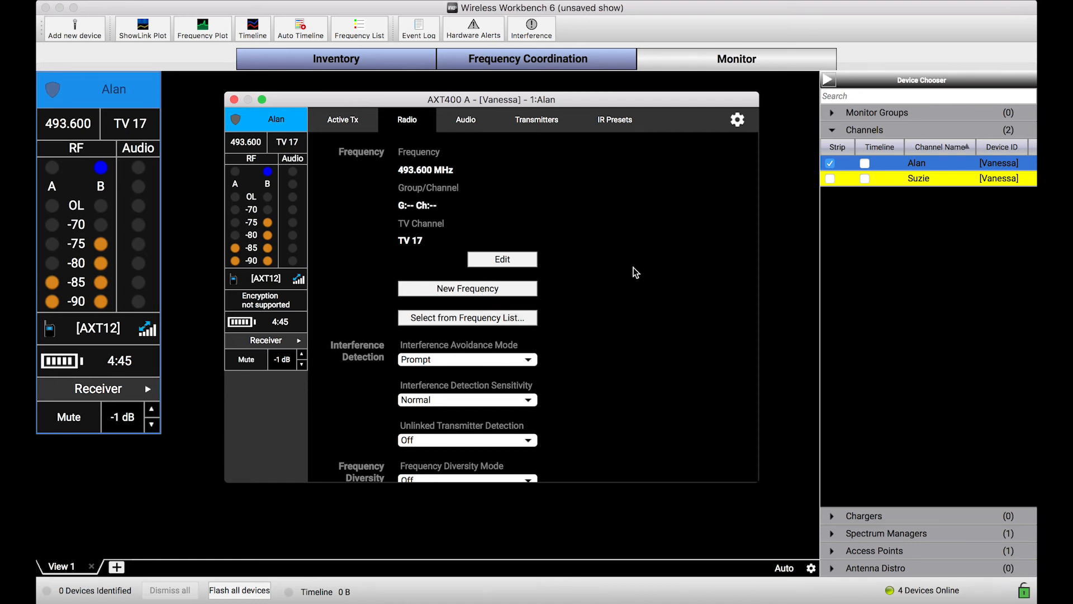
mouse_move(193, 247)
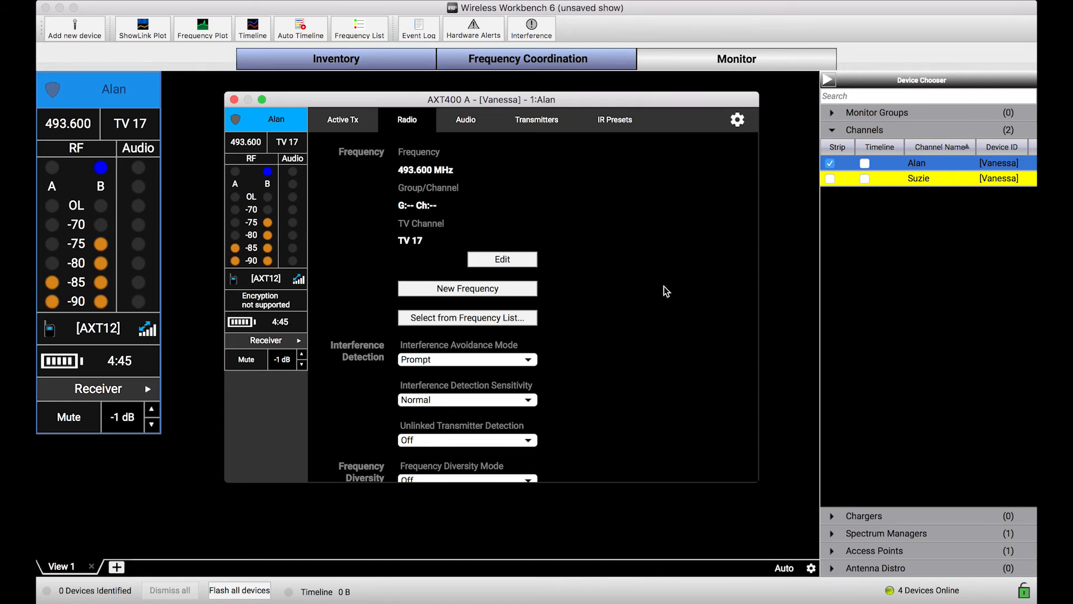
mouse_move(686, 330)
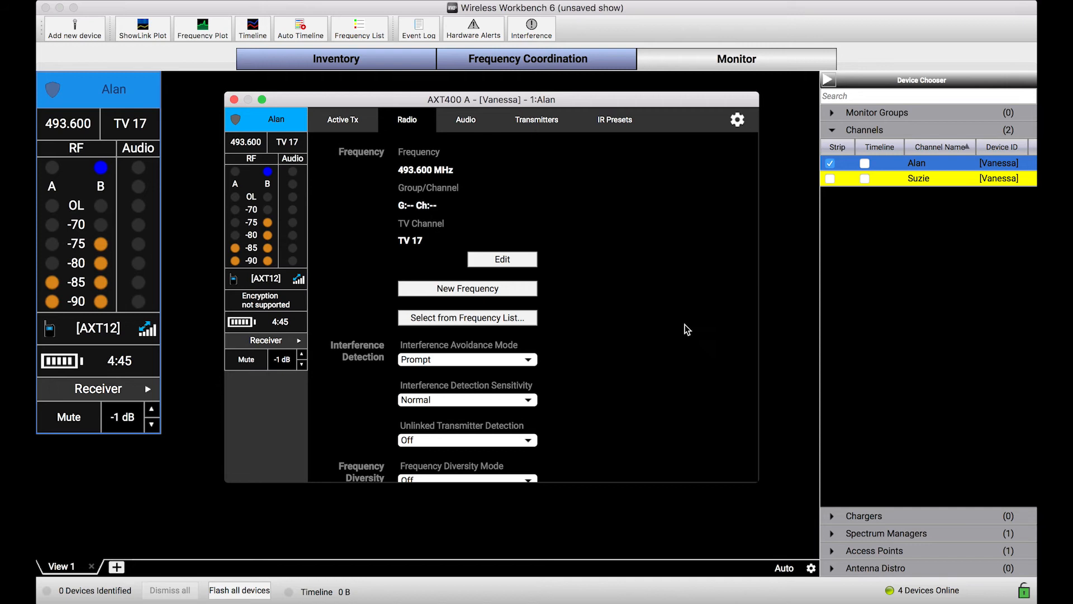
mouse_move(594, 321)
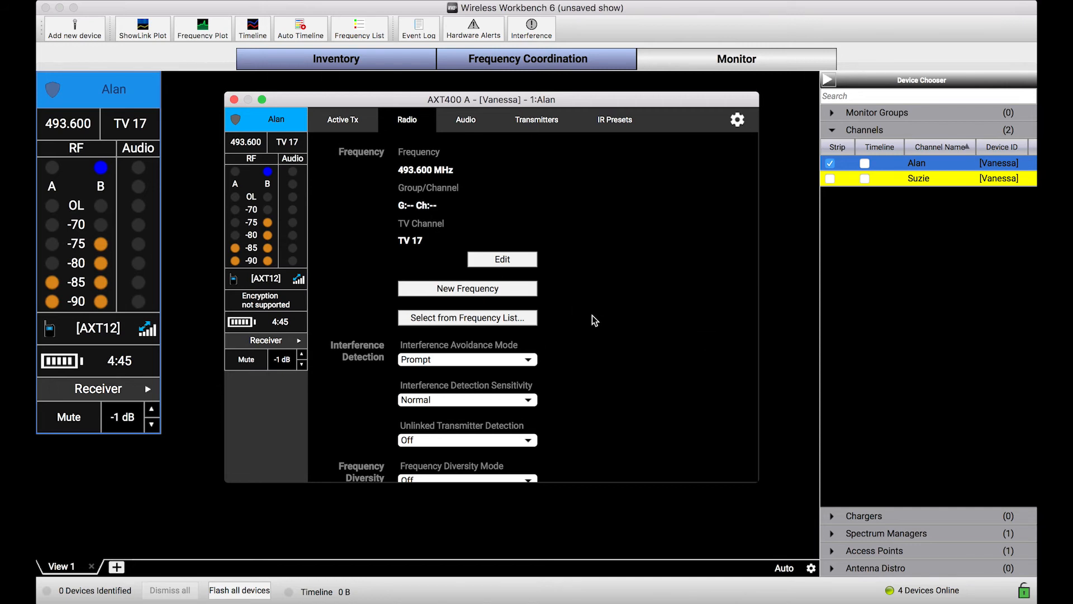
mouse_move(354, 12)
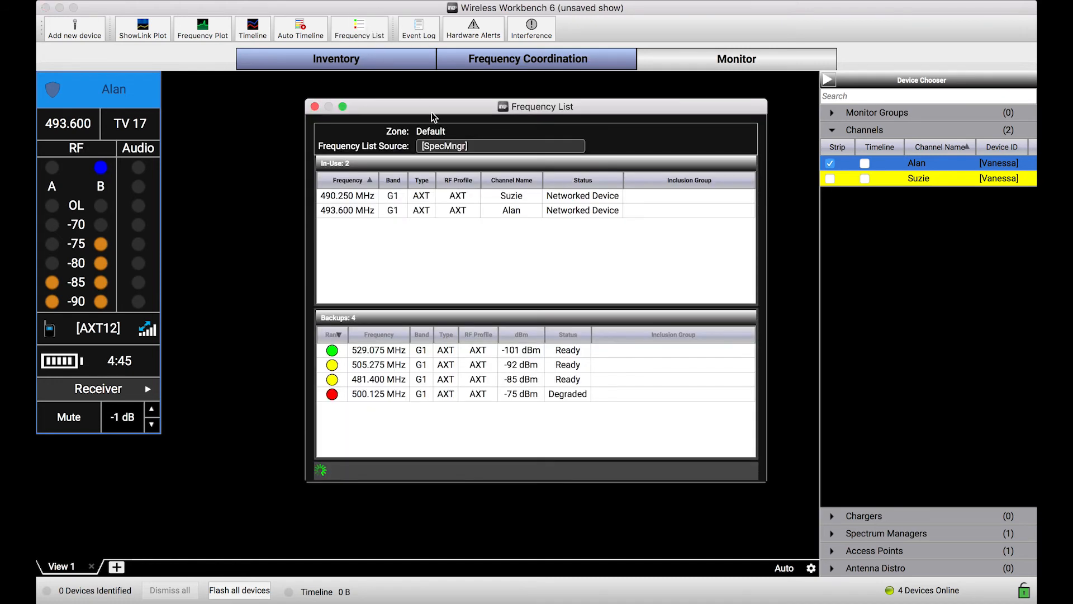
Move the frequency list aside to review the backups, then close it.
drag(433, 106, 791, 86)
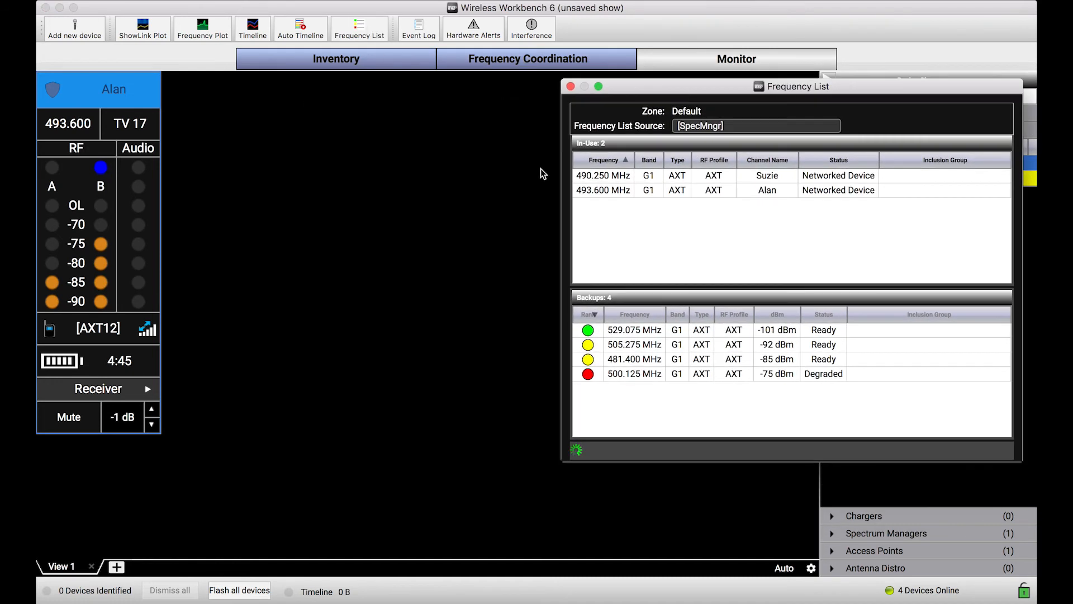
mouse_move(155, 194)
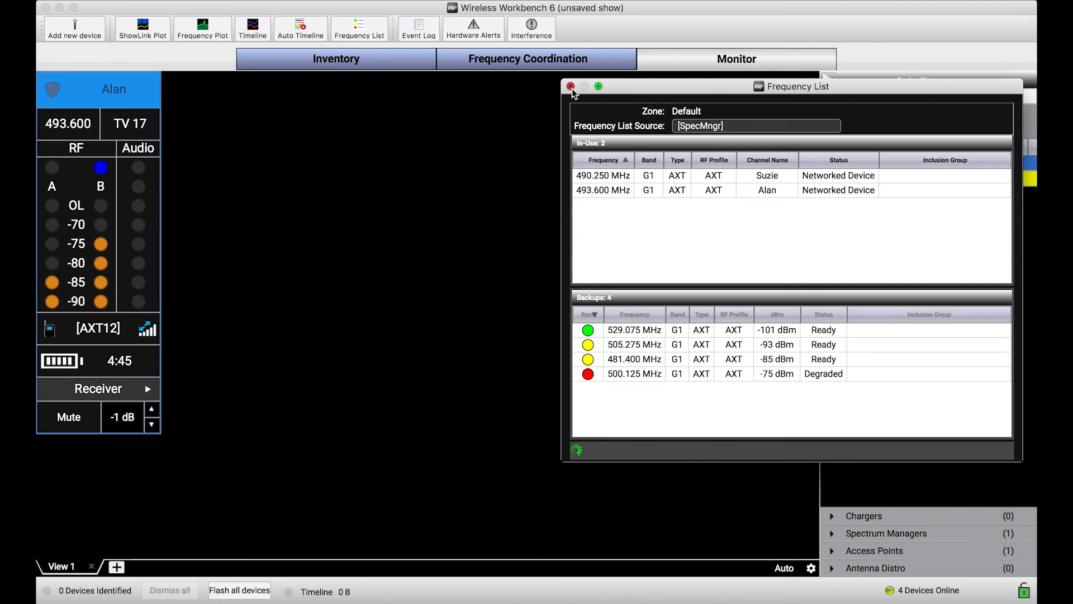
click(570, 86)
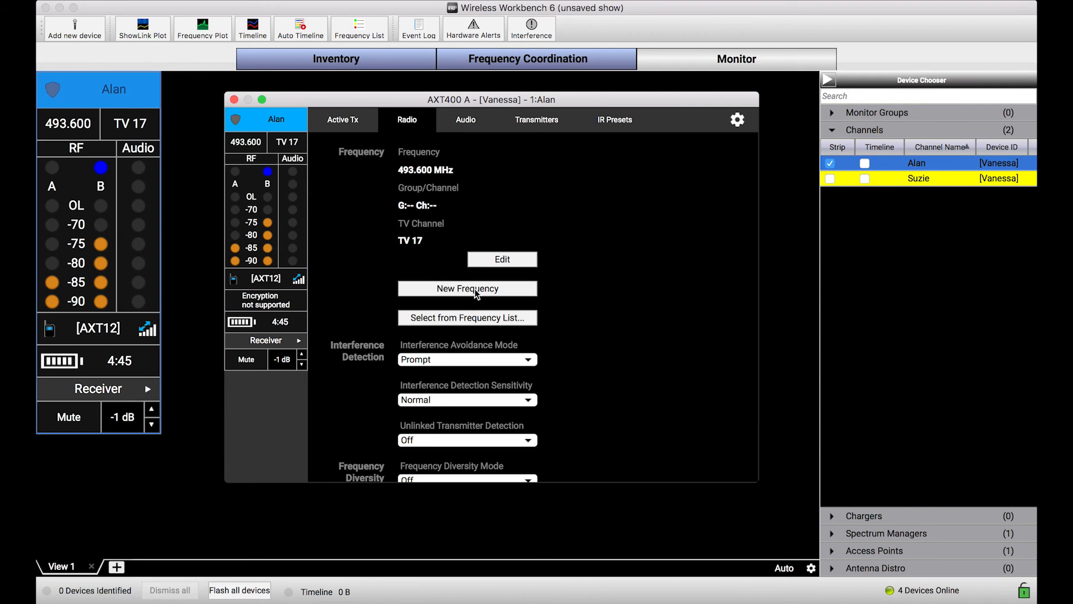
Move Alan to backup 529.075 MHz (TV 23), then back out of a second frequency request.
click(467, 288)
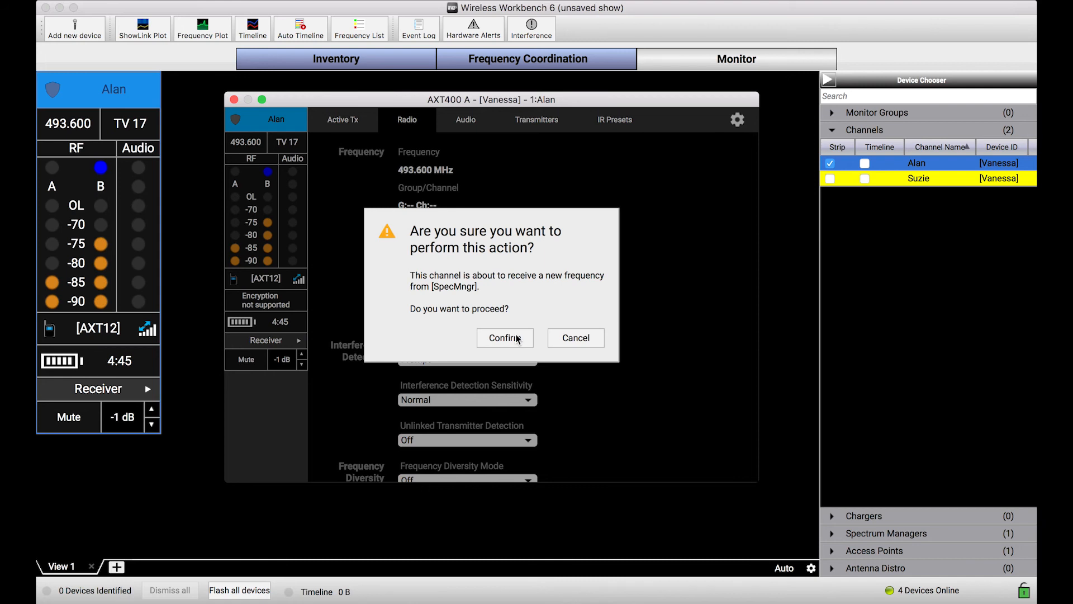
mouse_move(457, 319)
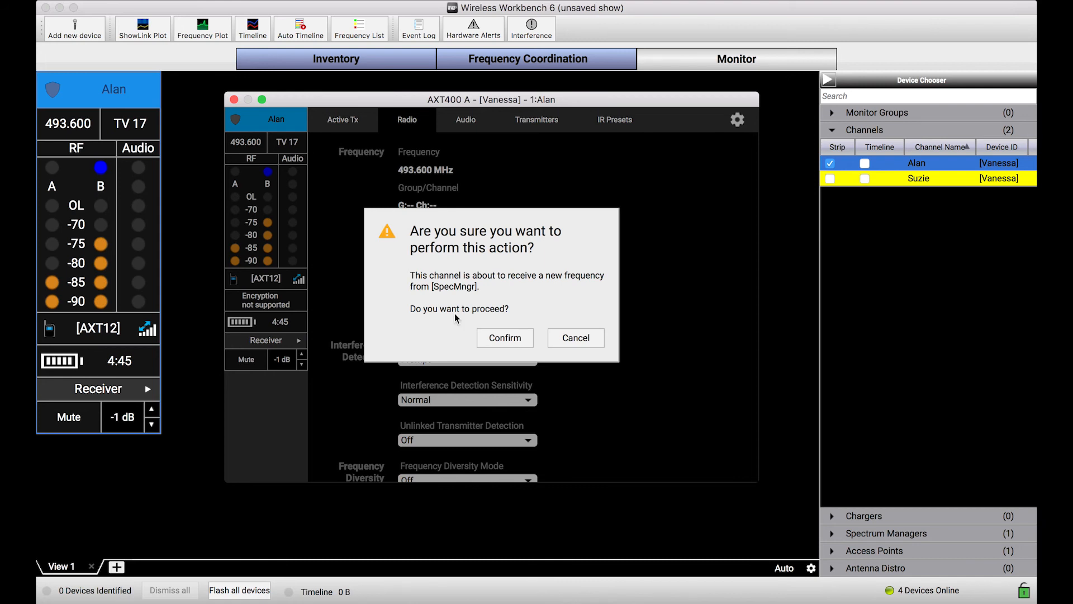
mouse_move(256, 143)
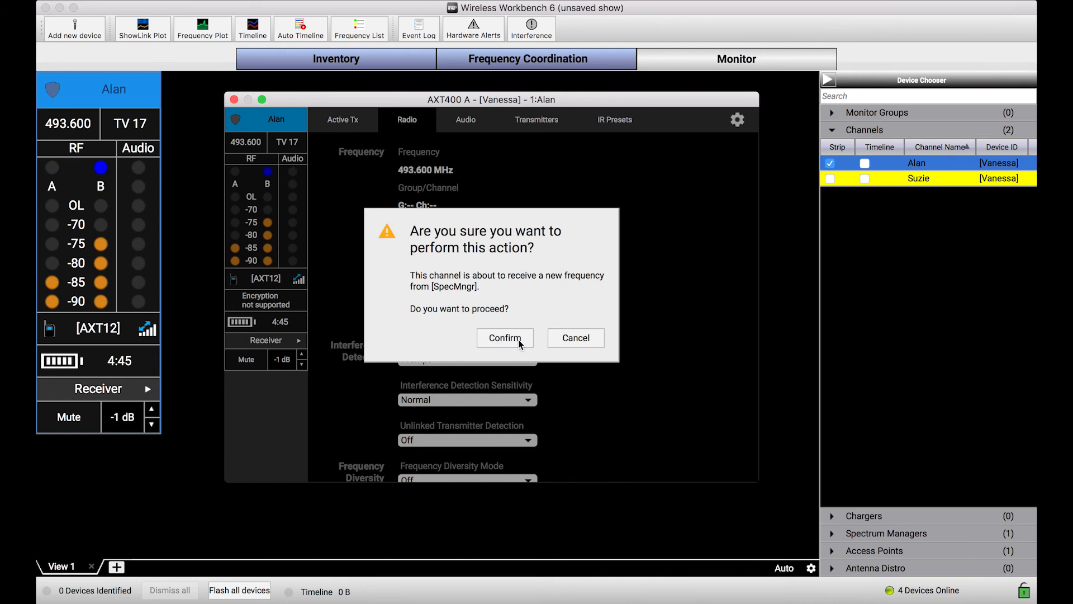
click(505, 338)
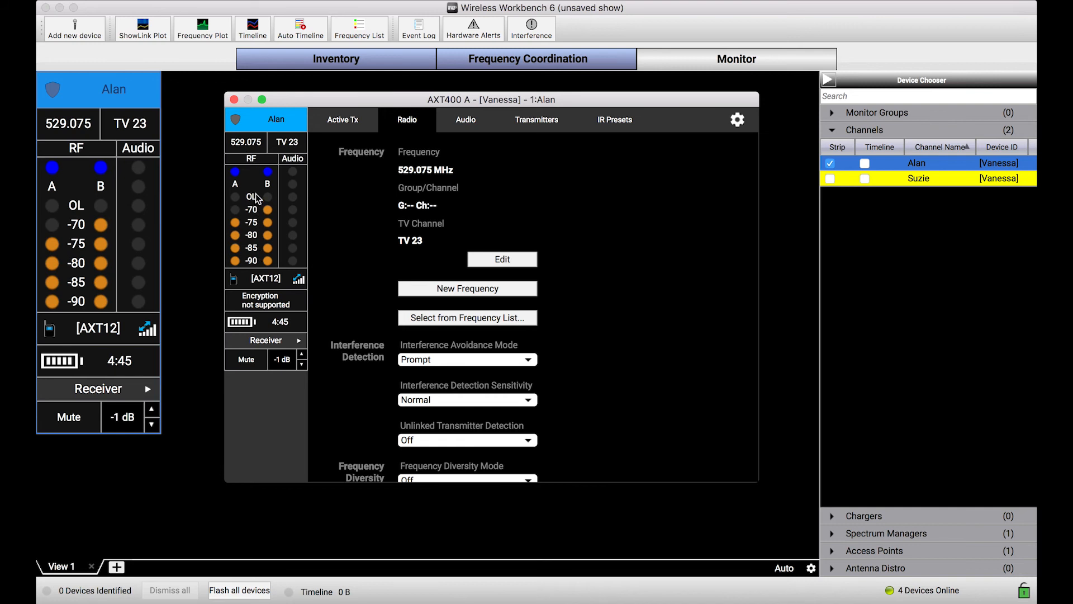
mouse_move(259, 188)
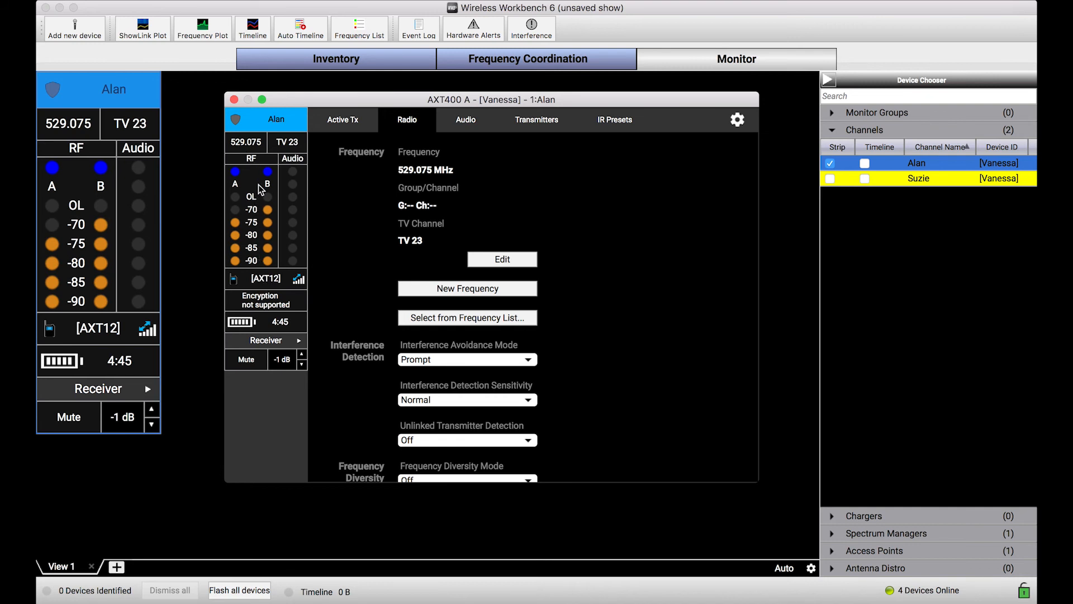
mouse_move(313, 255)
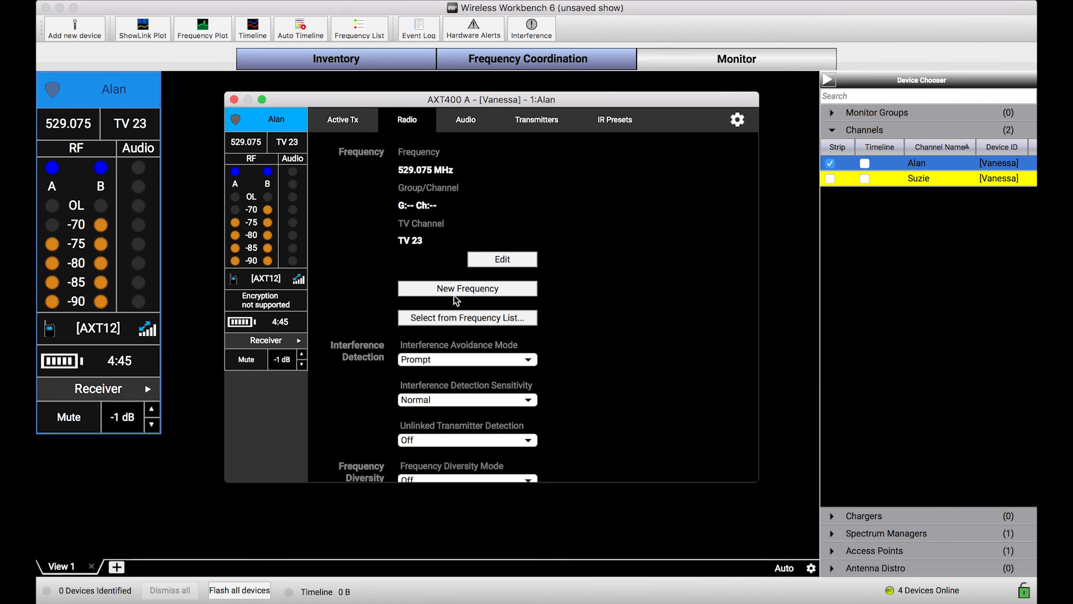
click(466, 288)
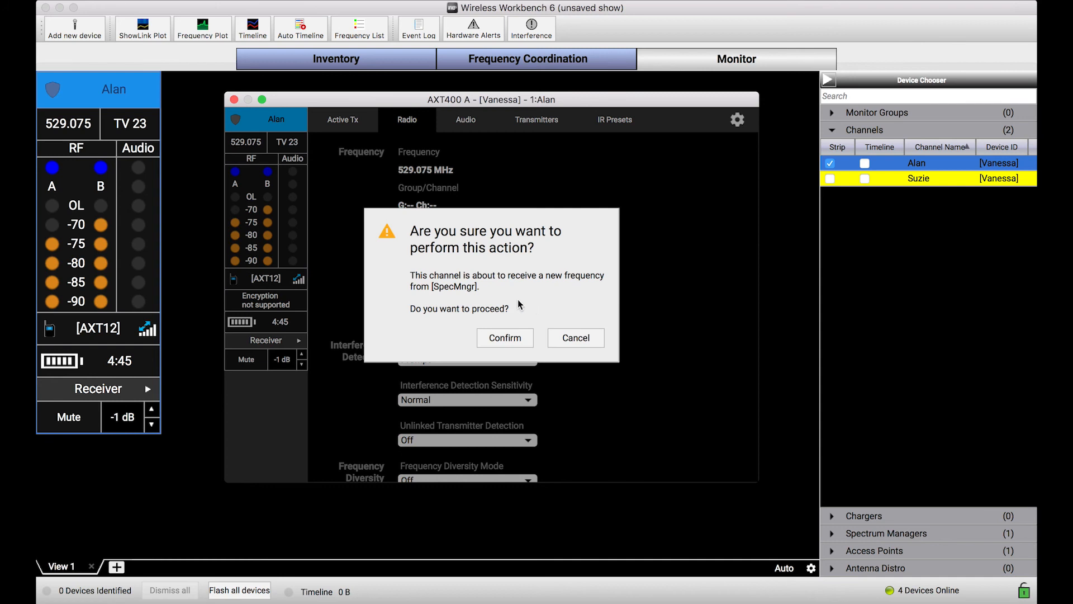
click(504, 338)
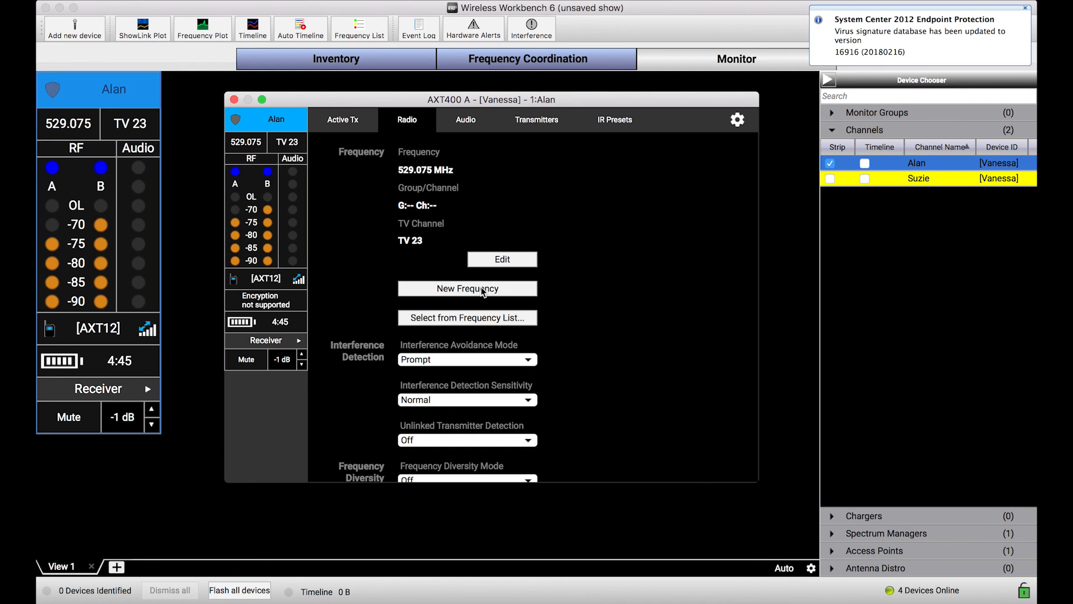
mouse_move(638, 329)
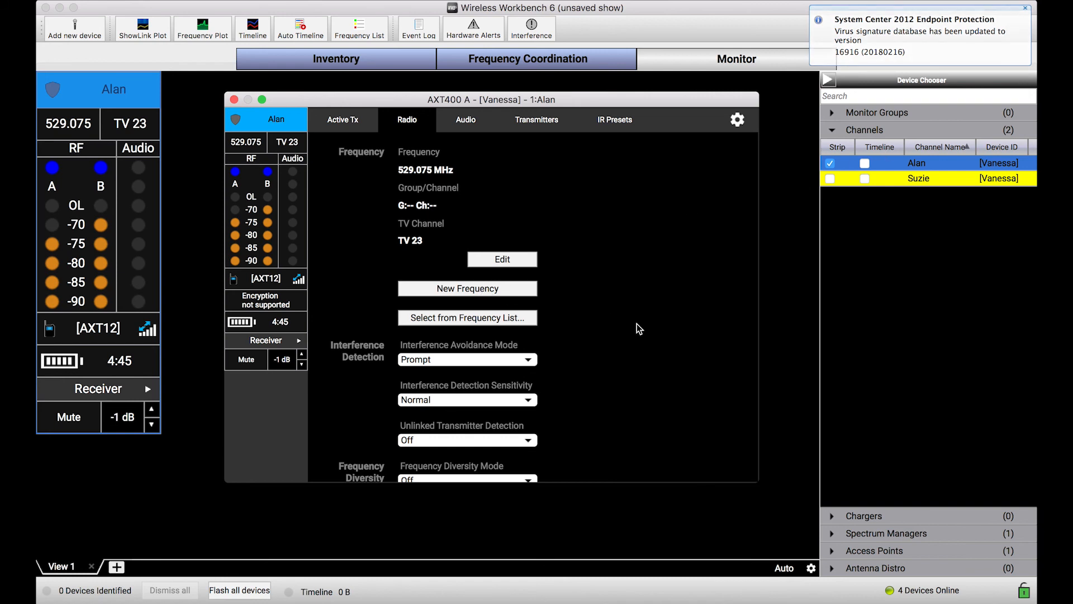
click(1022, 9)
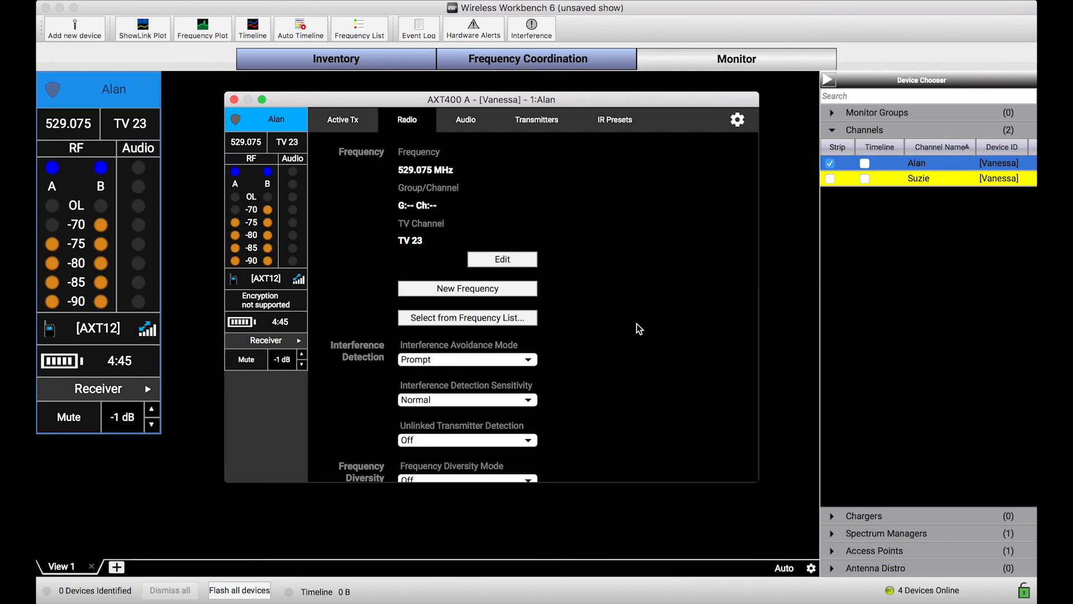
mouse_move(621, 366)
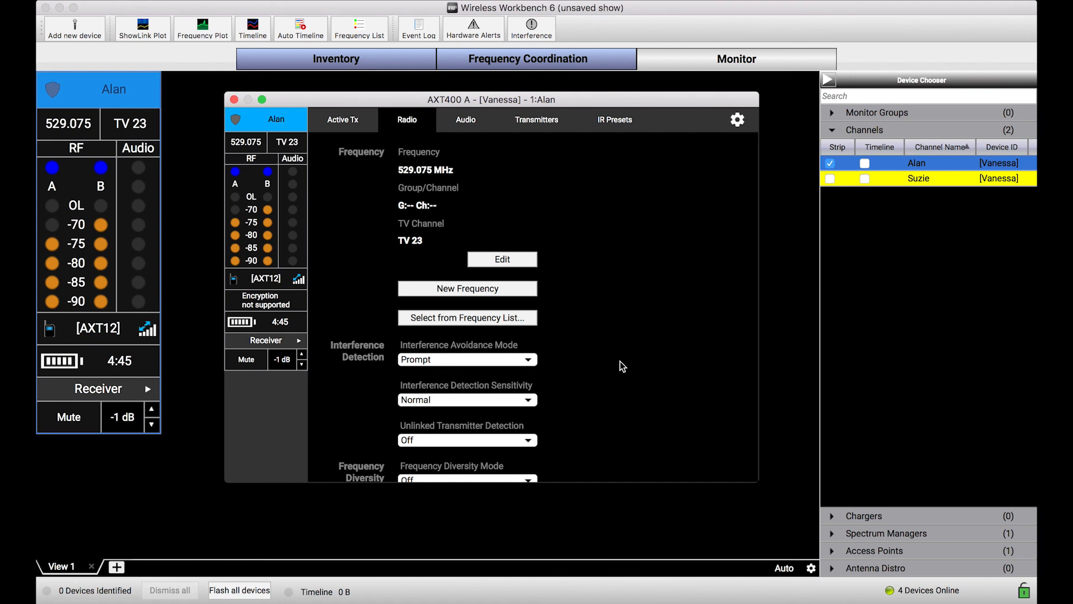